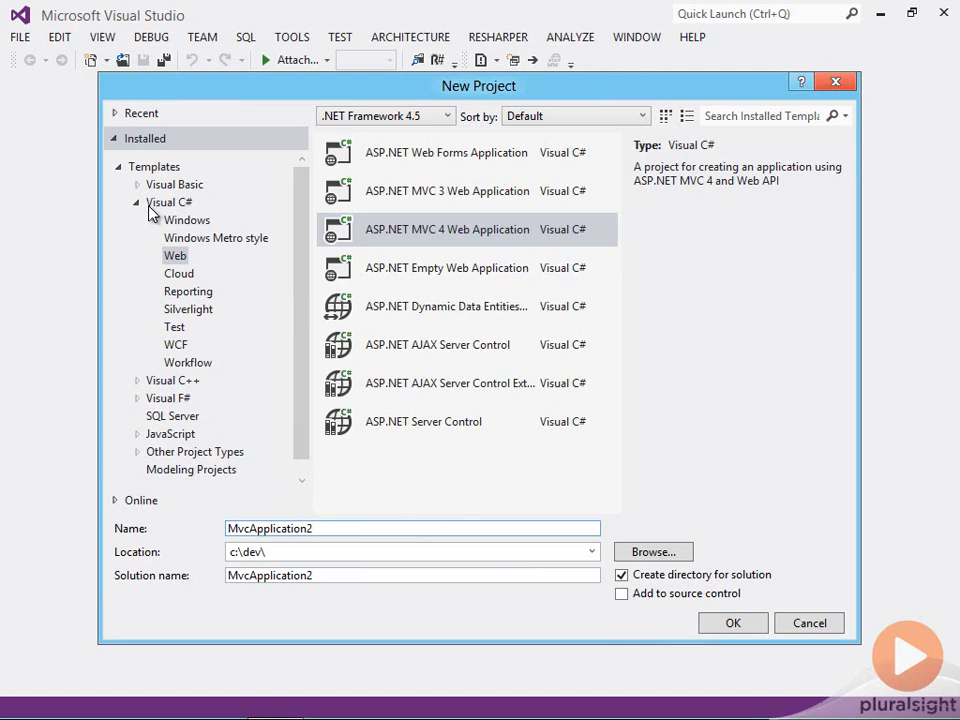
Step: Show the Visual C# Web templates, including ASP.NET, in the New Project dialog
{"action": "left_click", "coordinate": [194, 383]}
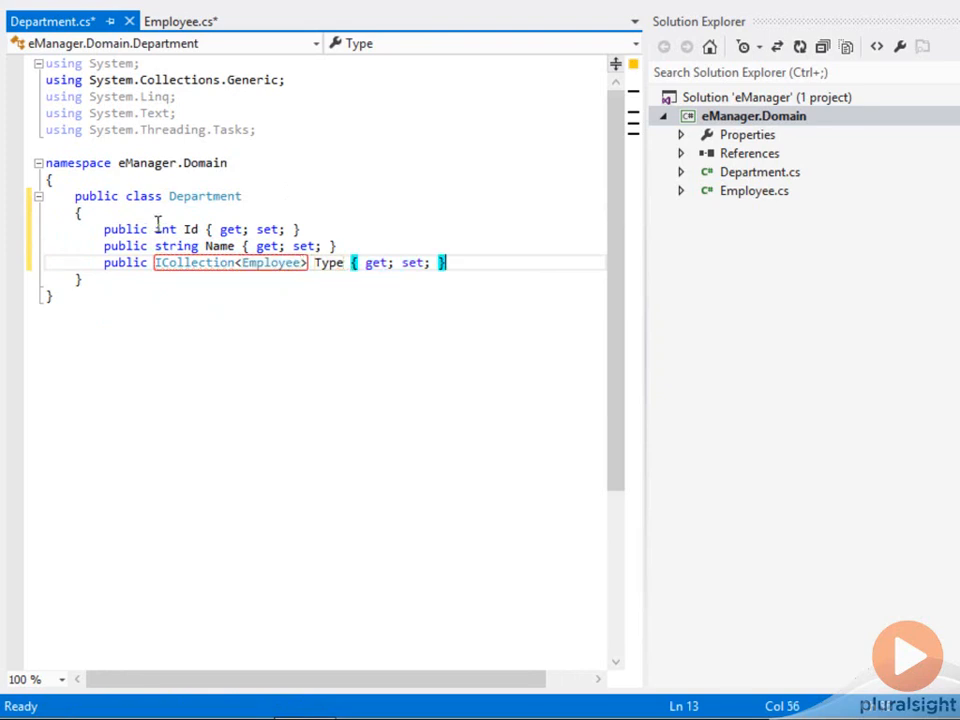
Step: In Employee.cs, make the class public and add int Id and string Name properties
{"action": "left_click", "coordinate": [180, 21]}
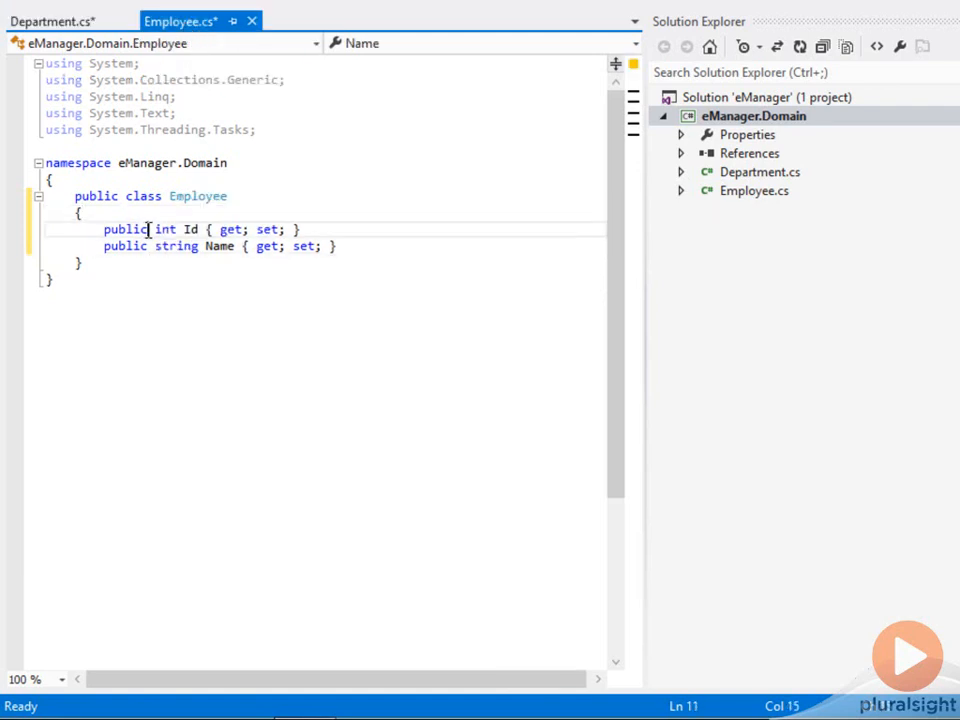
{"action": "type", "text": "viruta"}
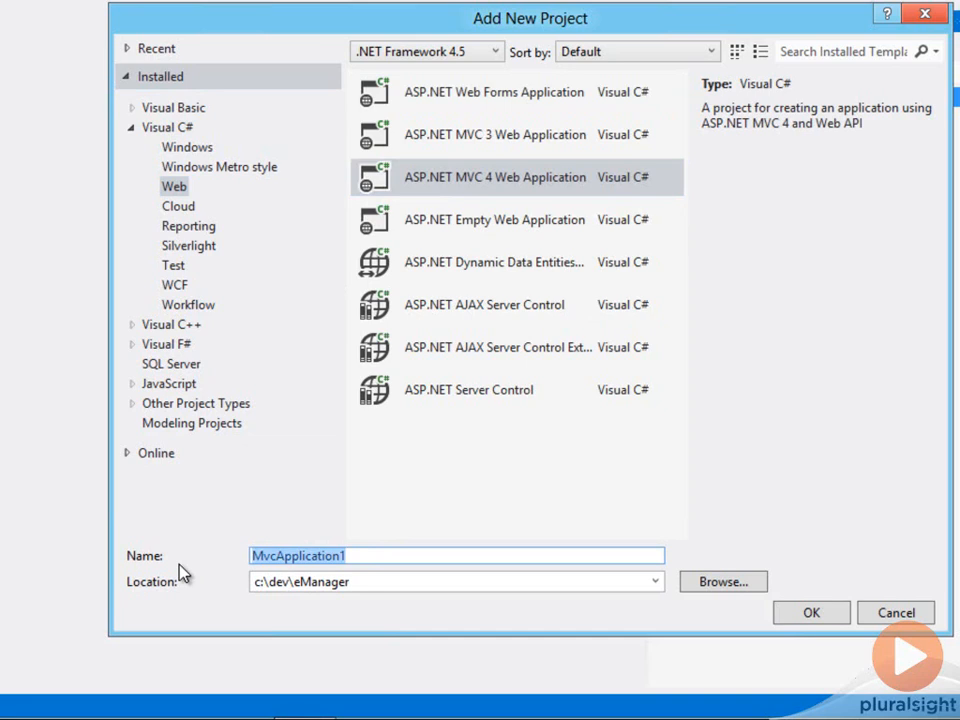
Step: Pick the ASP.NET MVC 4 Web Application template and name the new project
{"action": "left_click", "coordinate": [811, 612]}
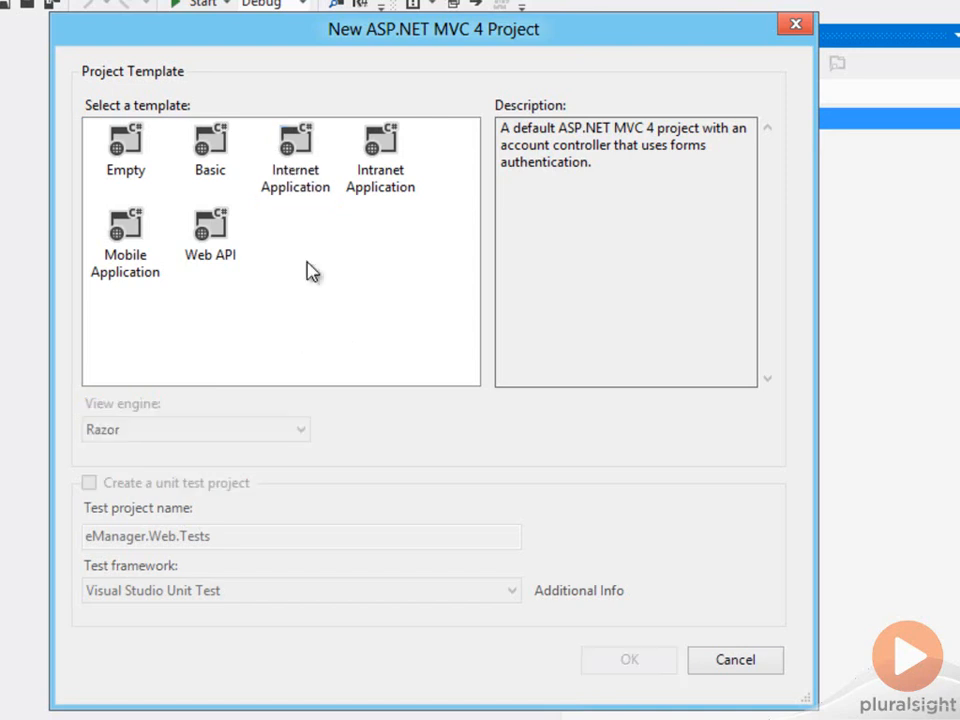
Step: Select the Internet Application template for the eManager.Web project
{"action": "left_click", "coordinate": [629, 659]}
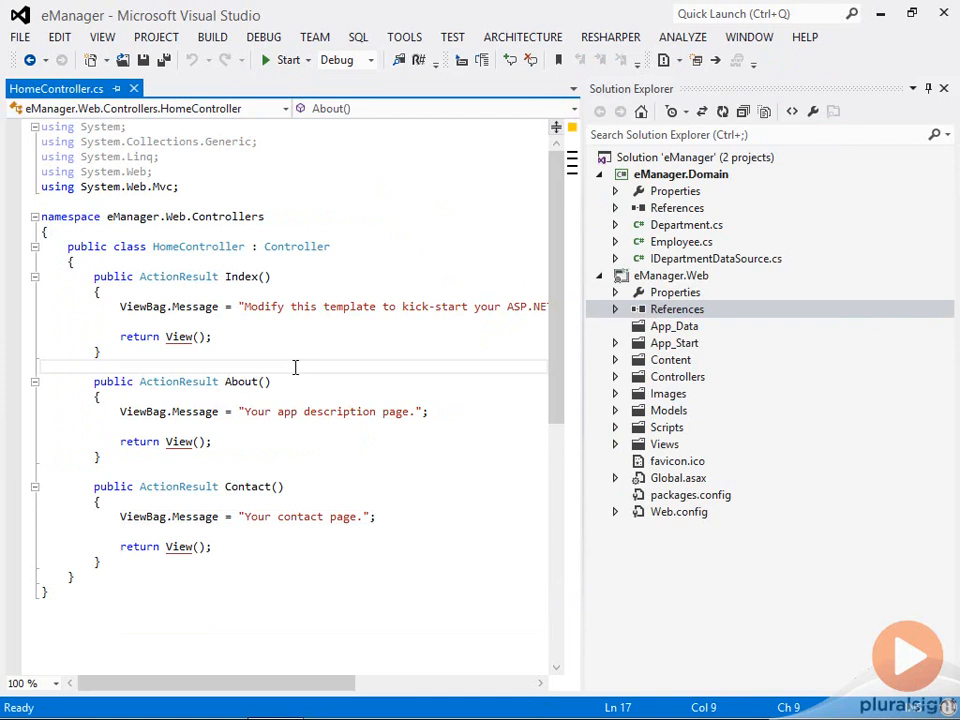